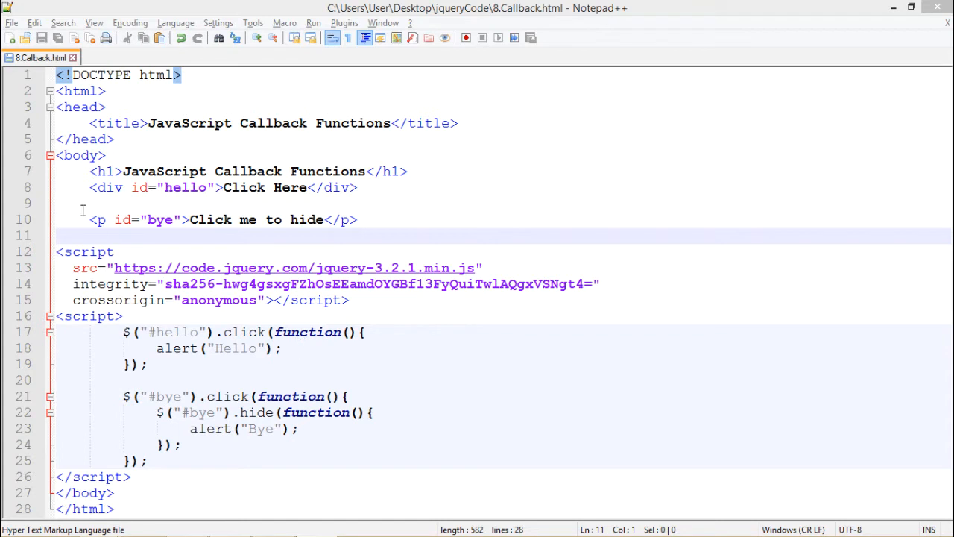
- Review the Click Here div with id hello, the bye paragraph, and the #hello click handler alerting Hello
left_click(216, 188)
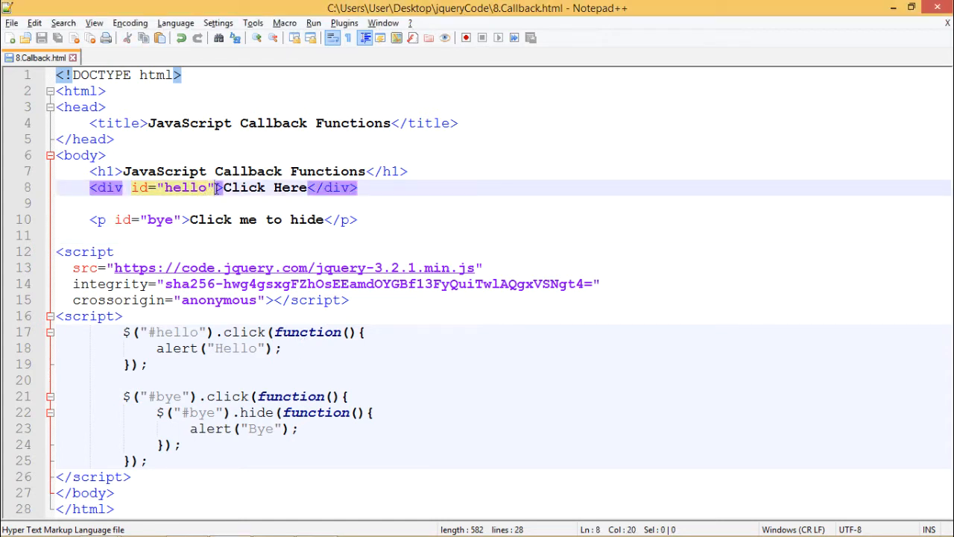
left_click(306, 188)
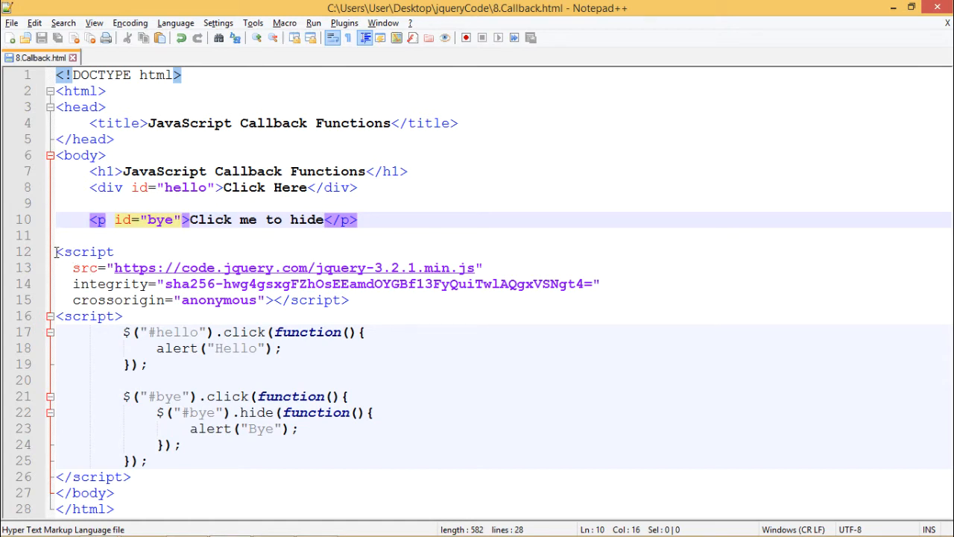
left_click(106, 331)
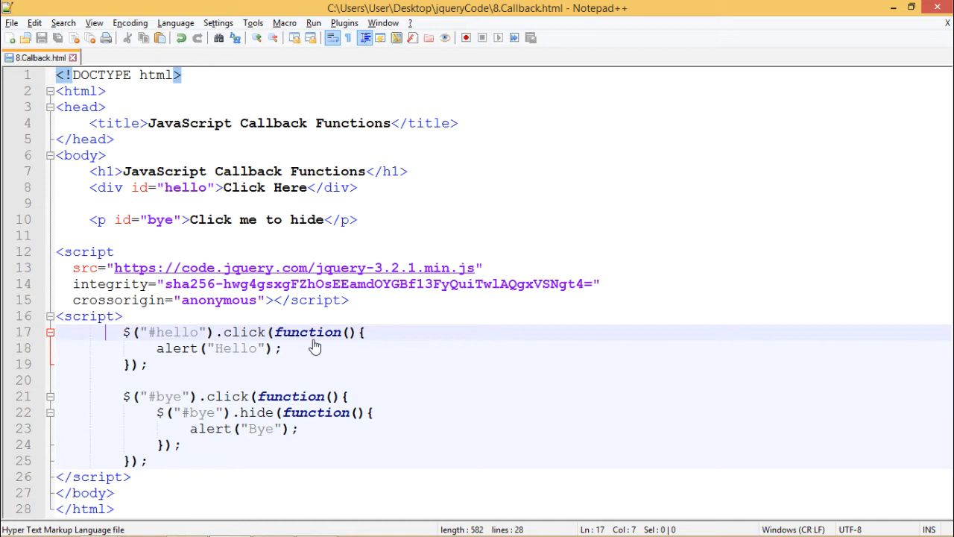
double_click(307, 331)
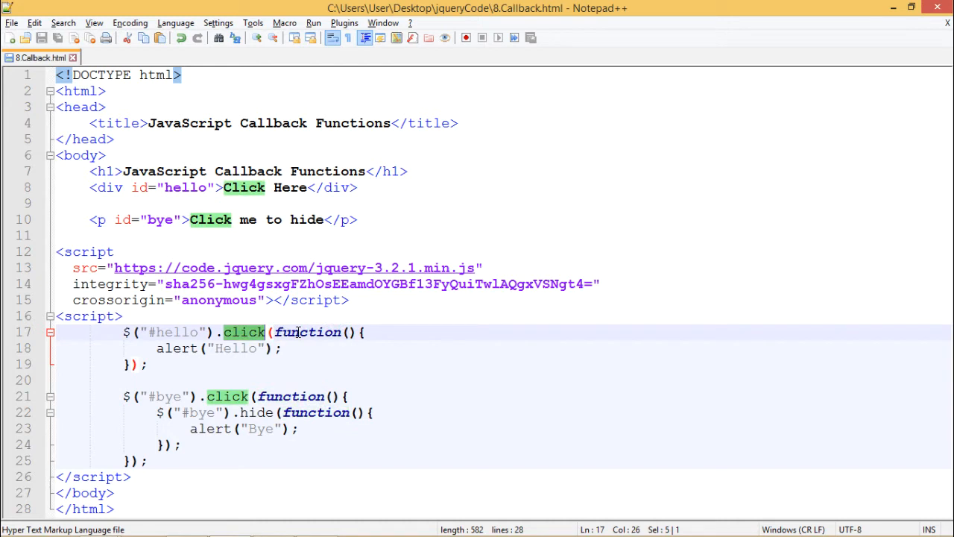
double_click(307, 330)
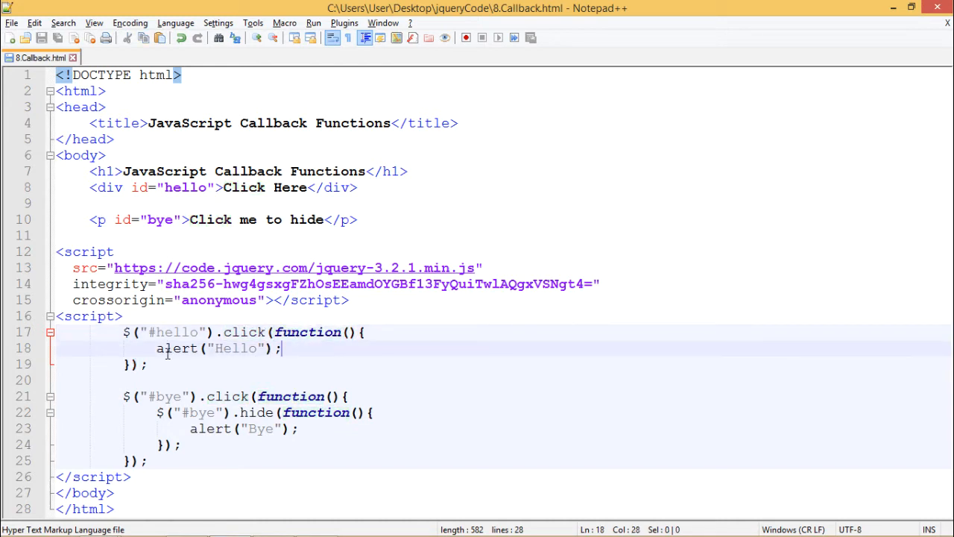
mouse_move(229, 348)
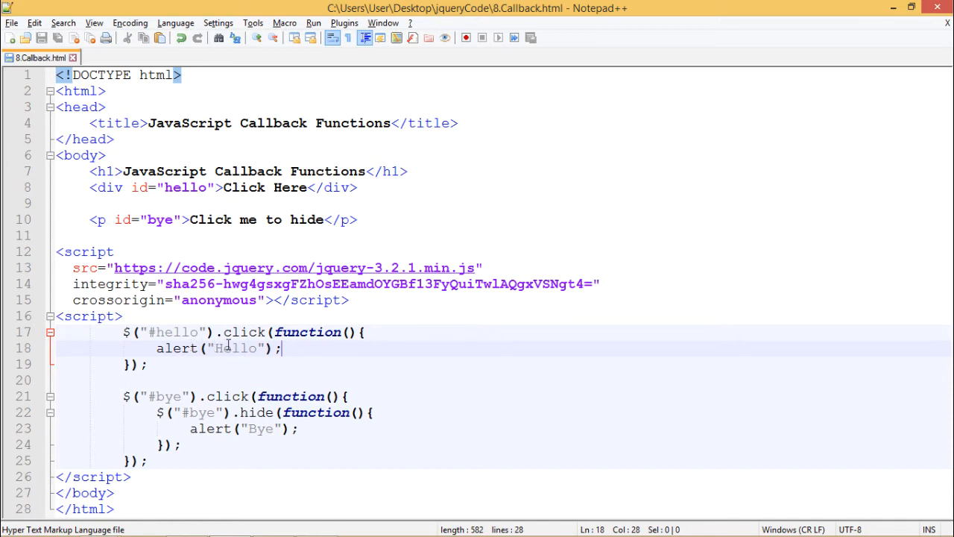
mouse_move(167, 188)
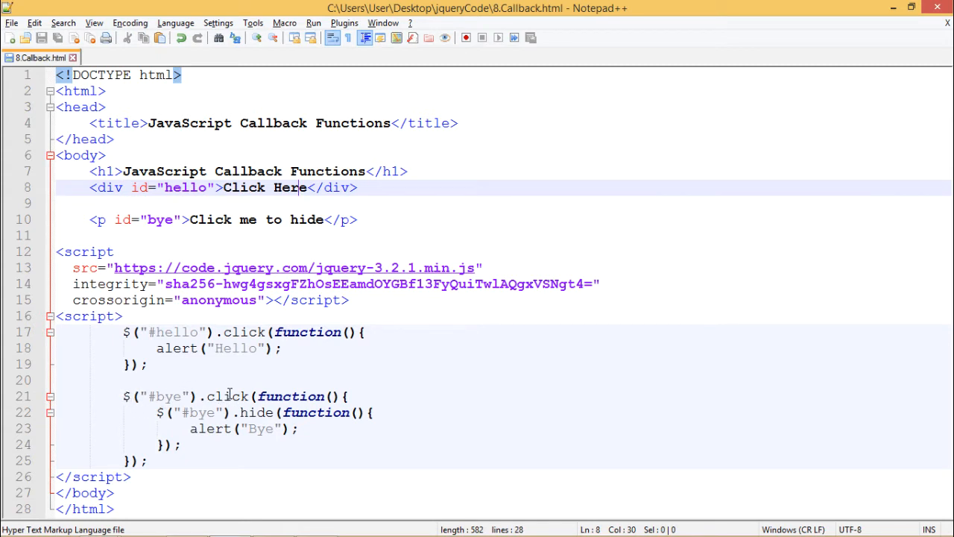
- Review the #bye click handler whose hide callback alerts Bye
double_click(226, 396)
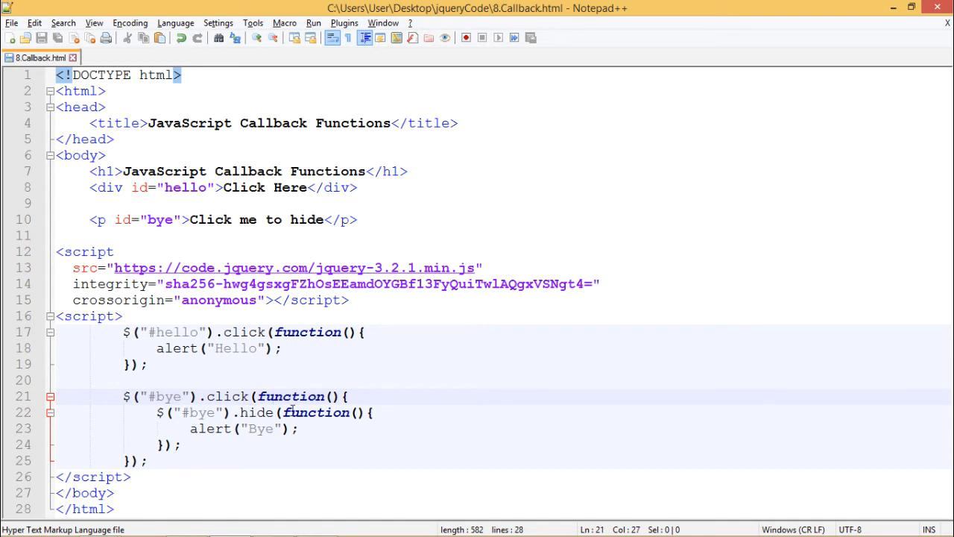
double_click(291, 397)
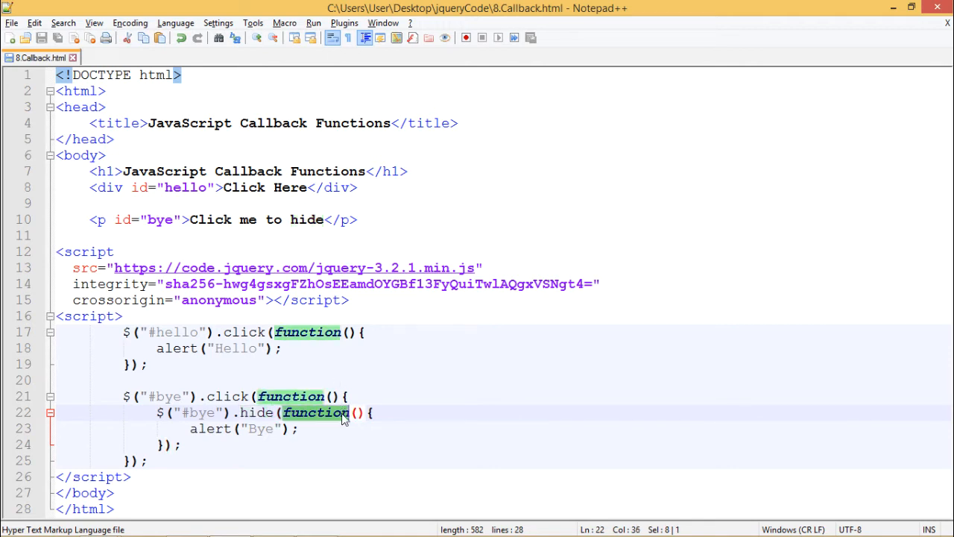
mouse_move(313, 413)
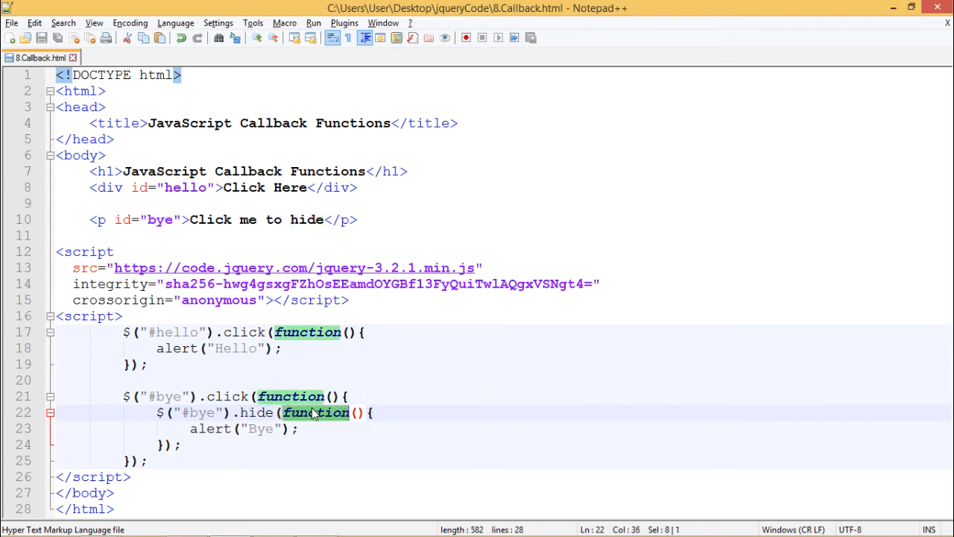
left_click(299, 428)
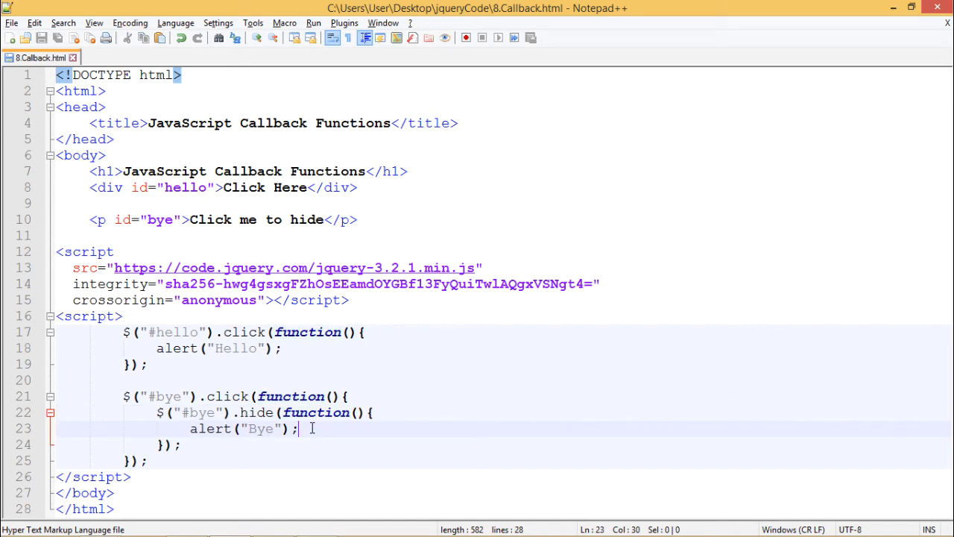
mouse_move(219, 364)
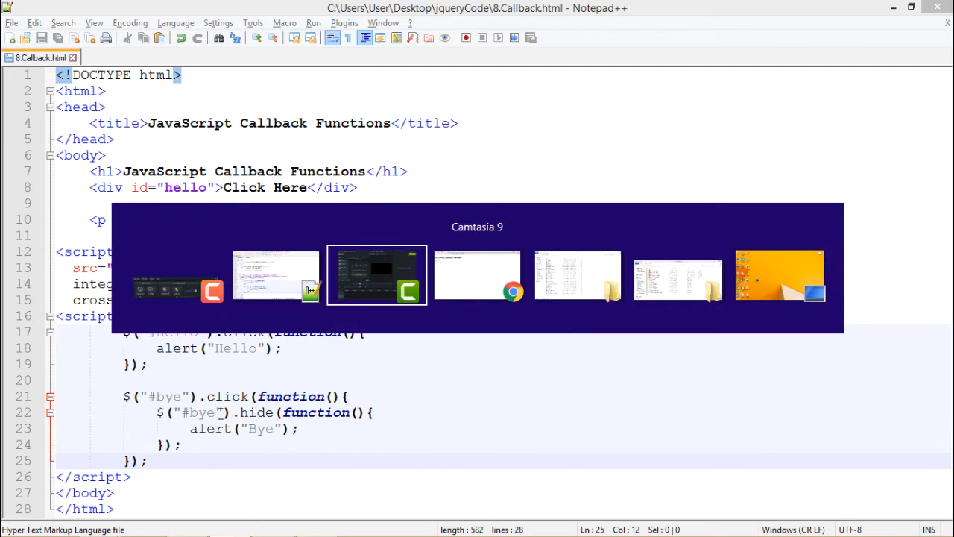
- In Chrome, click Click Here to get the Hello alert, then Click me to hide to hide it and get the Bye alert
left_click(478, 275)
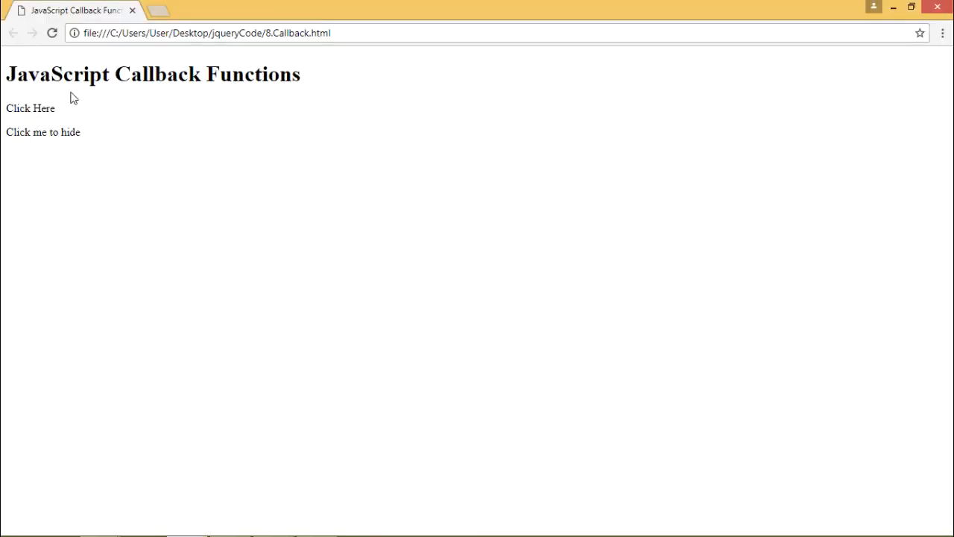
mouse_move(44, 108)
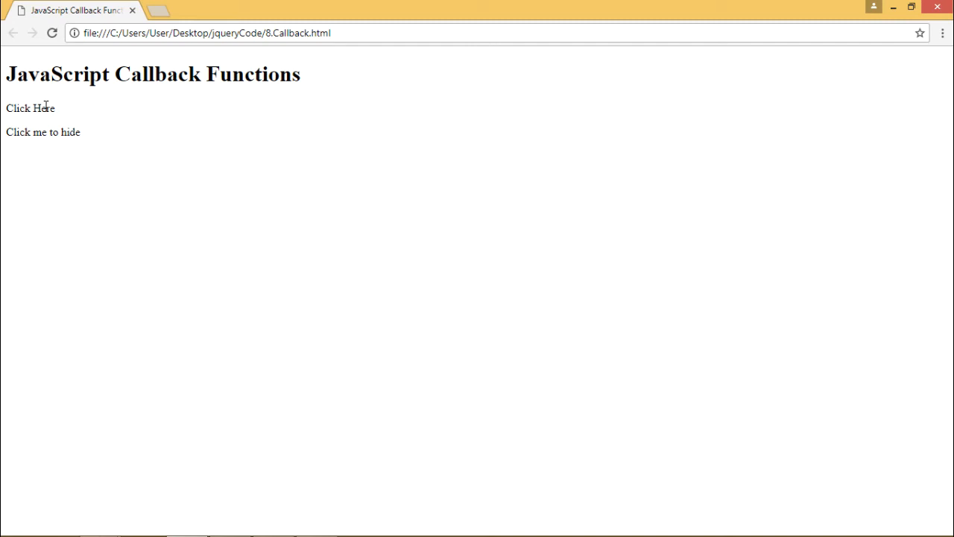
left_click(30, 108)
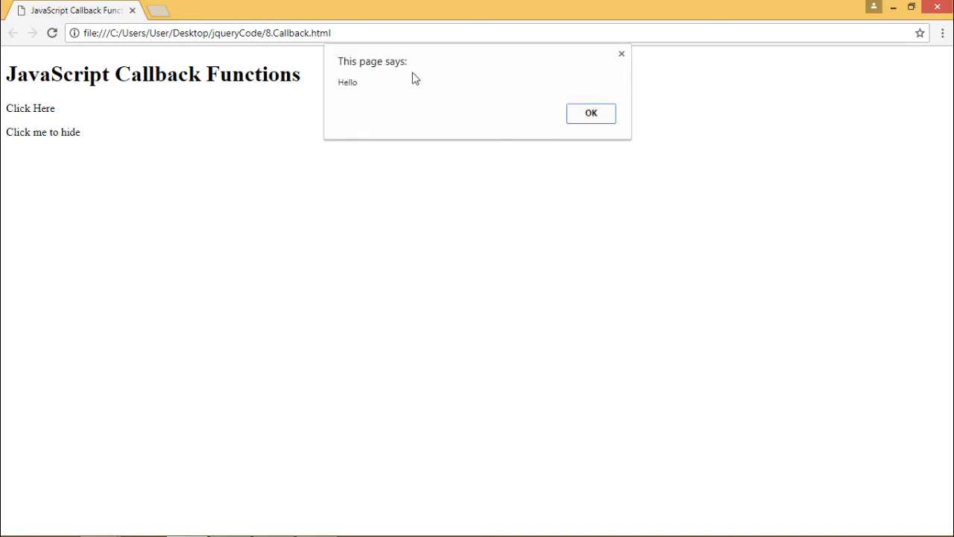
mouse_move(503, 125)
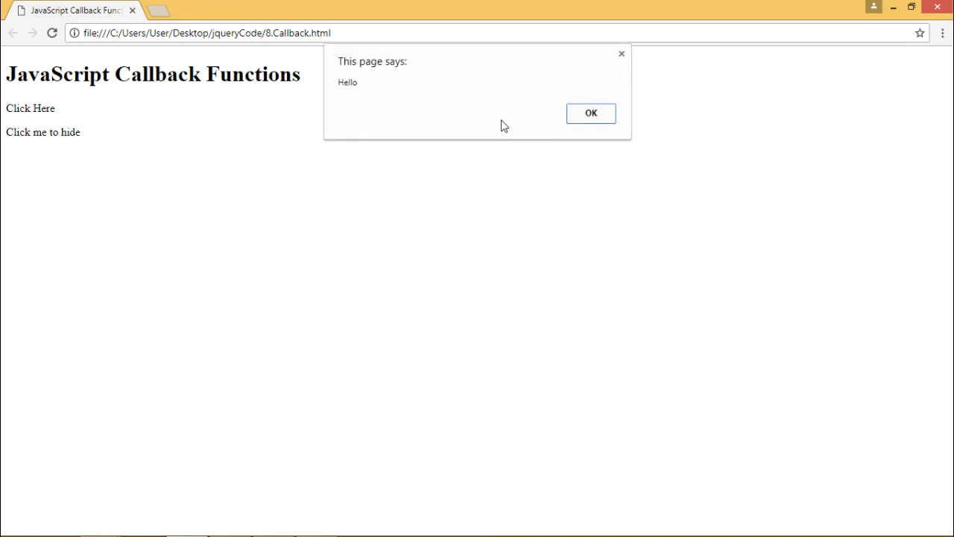
left_click(591, 113)
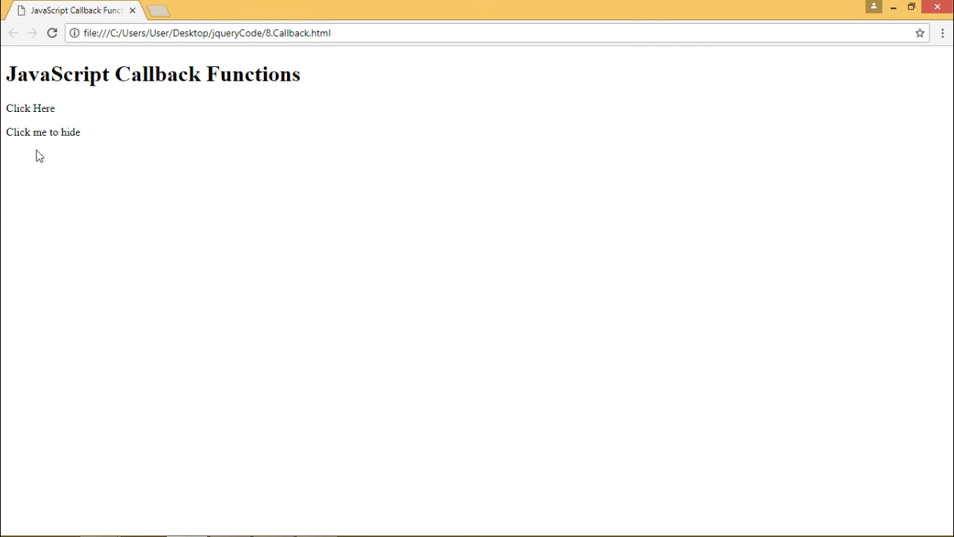
mouse_move(29, 148)
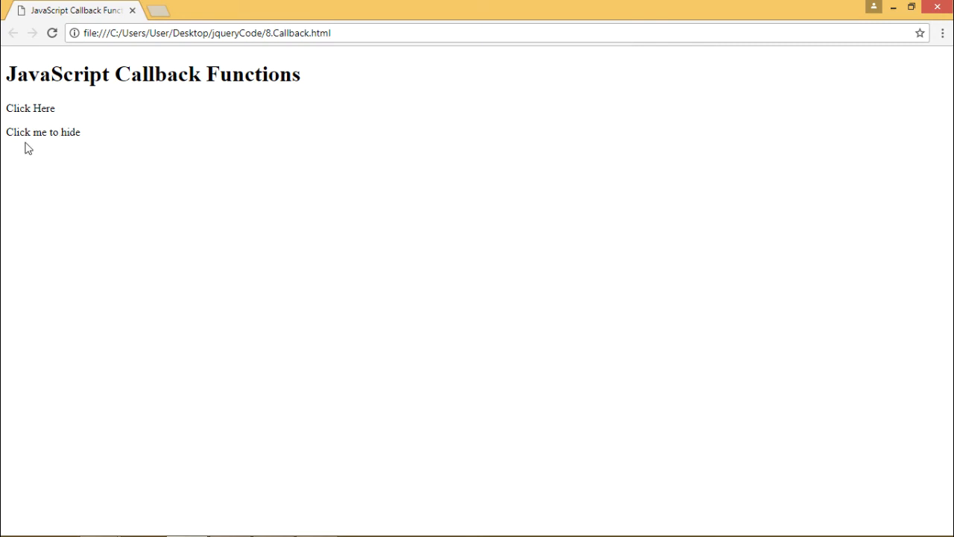
left_click(42, 132)
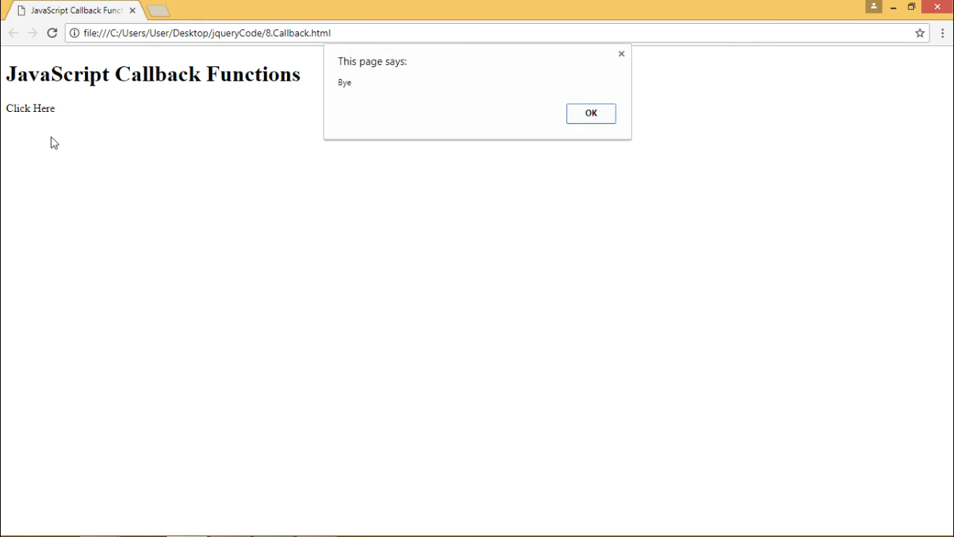
mouse_move(336, 124)
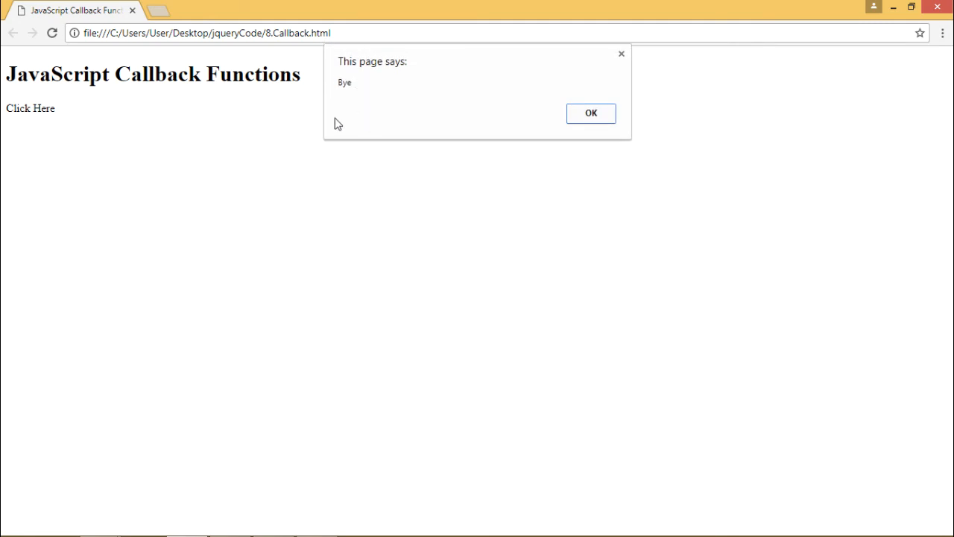
mouse_move(551, 125)
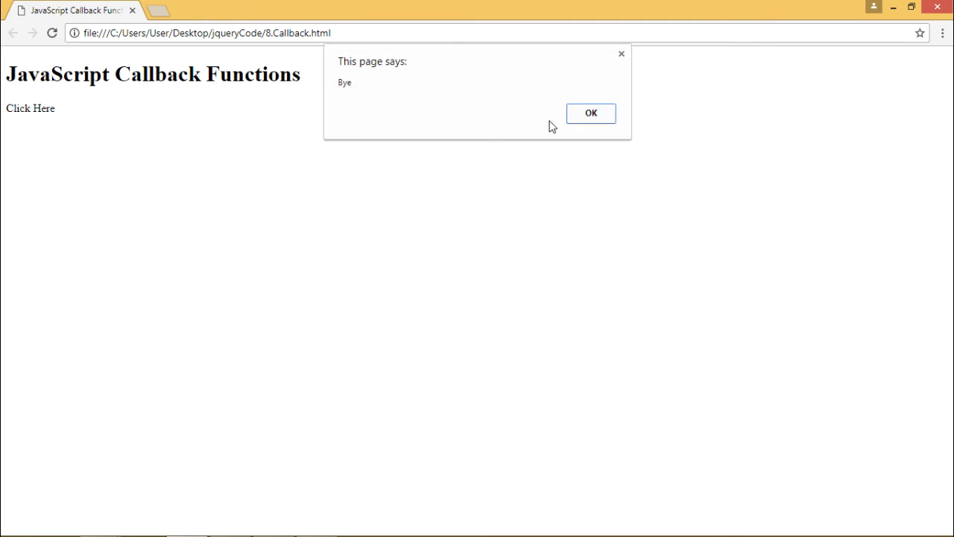
left_click(590, 113)
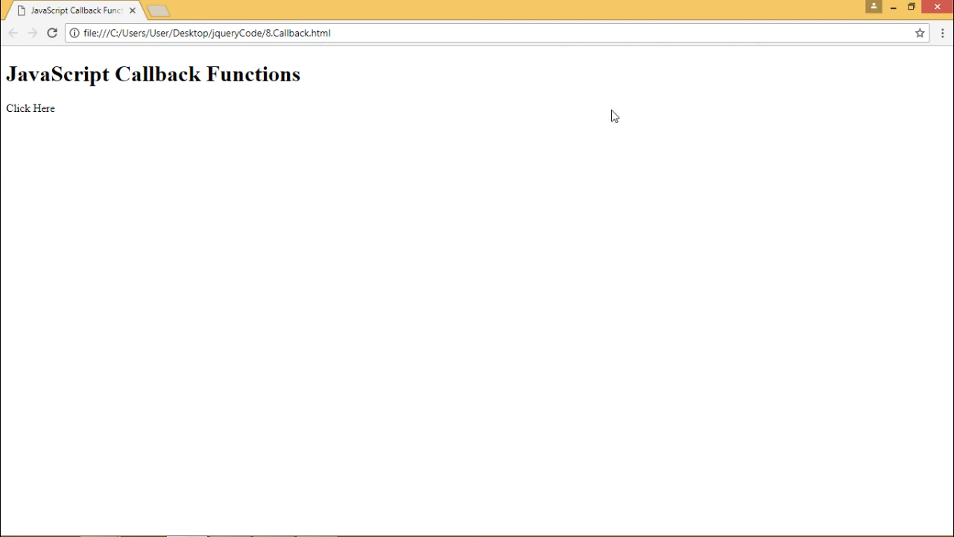
- Reload the page, trigger and dismiss the Hello alert, then hide the paragraph to raise the Bye alert
left_click(30, 107)
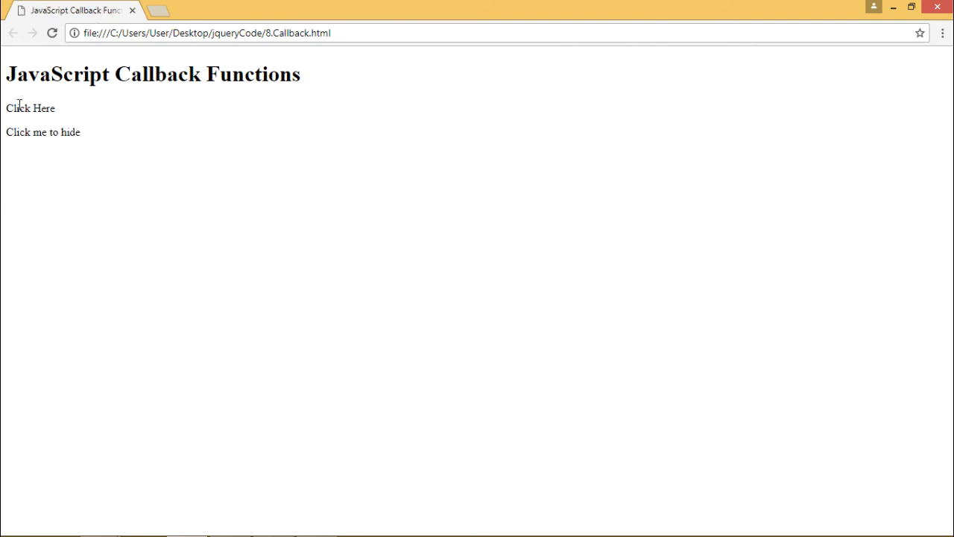
left_click(30, 107)
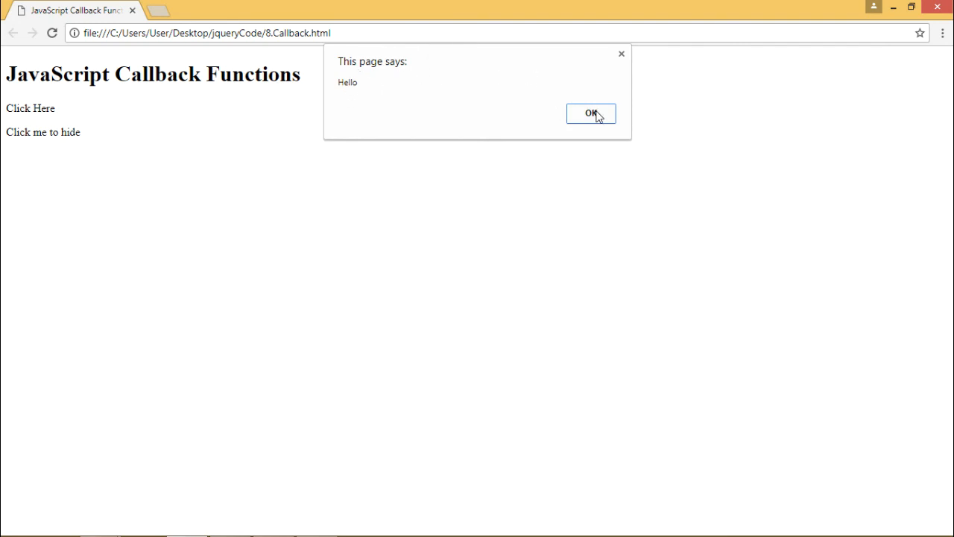
left_click(591, 113)
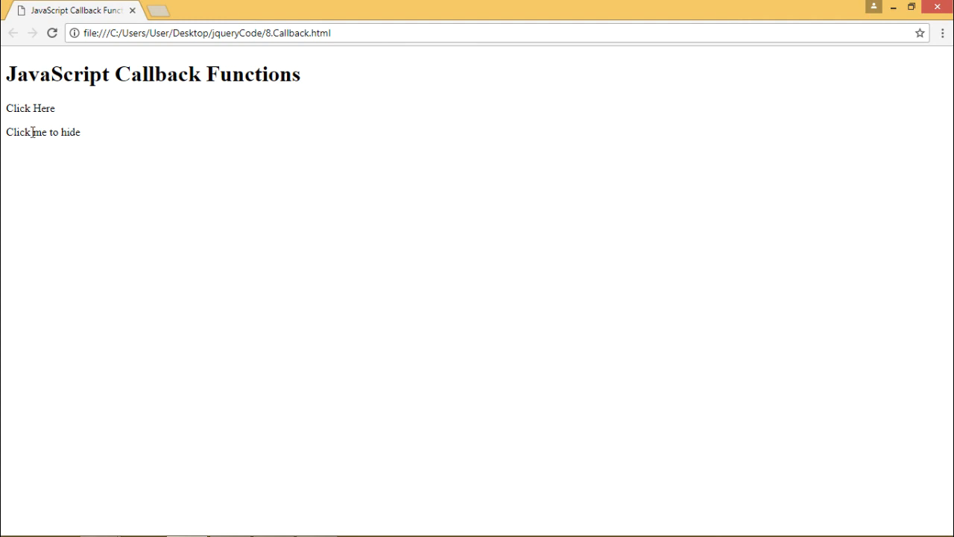
left_click(42, 132)
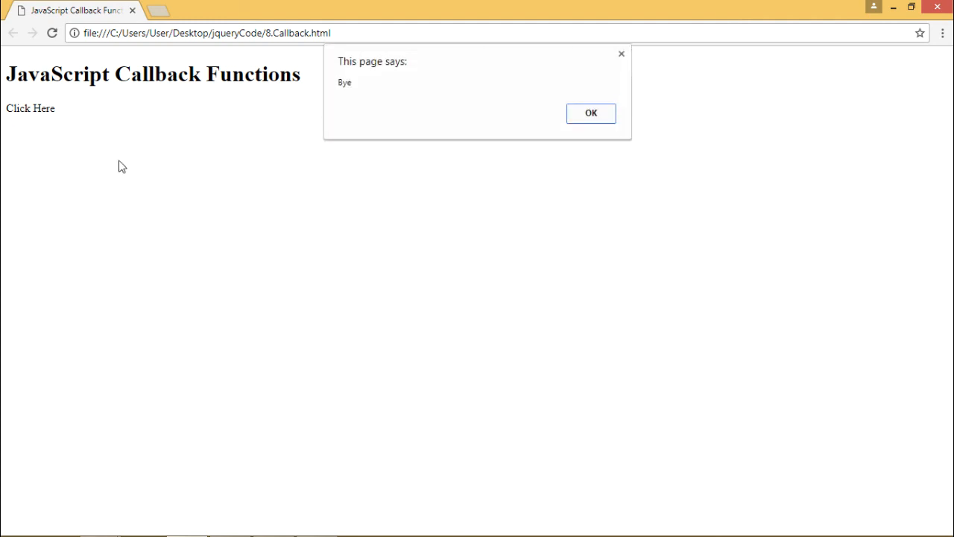
mouse_move(566, 71)
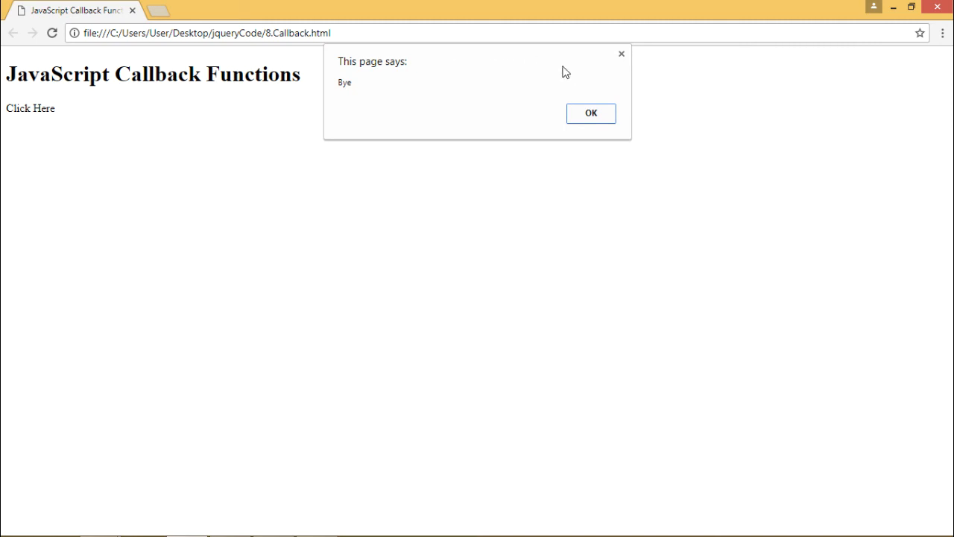
mouse_move(592, 116)
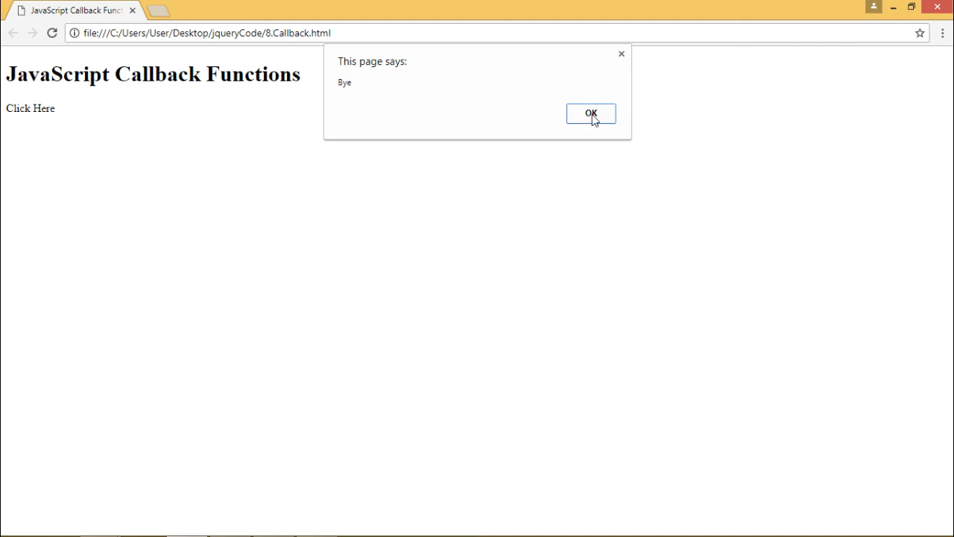